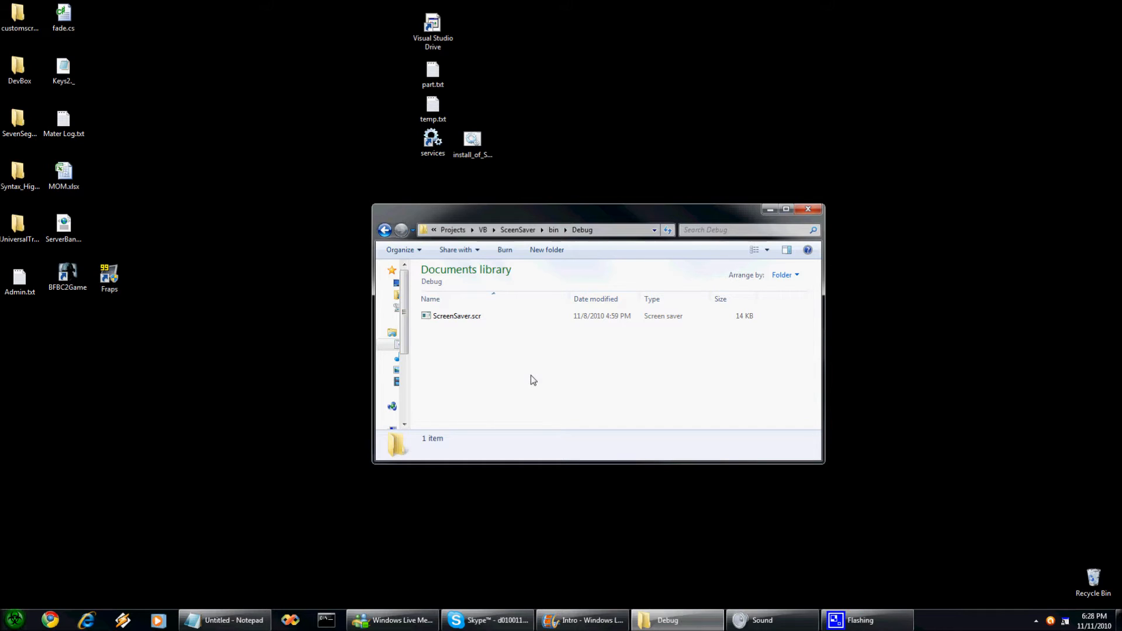
mouse_move(537, 367)
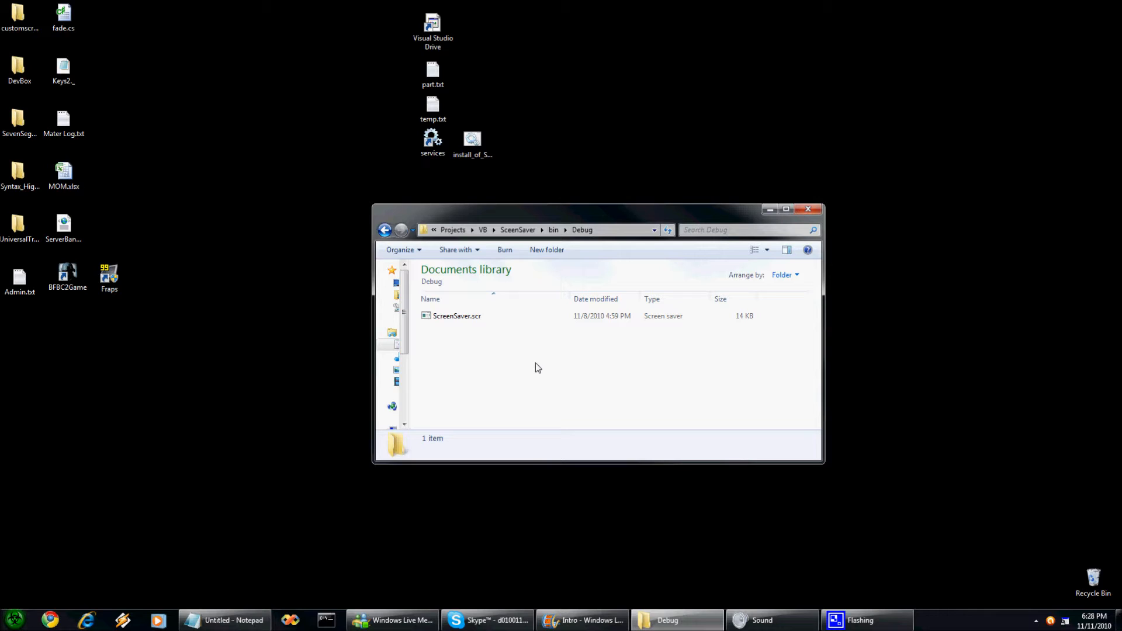
mouse_move(537, 360)
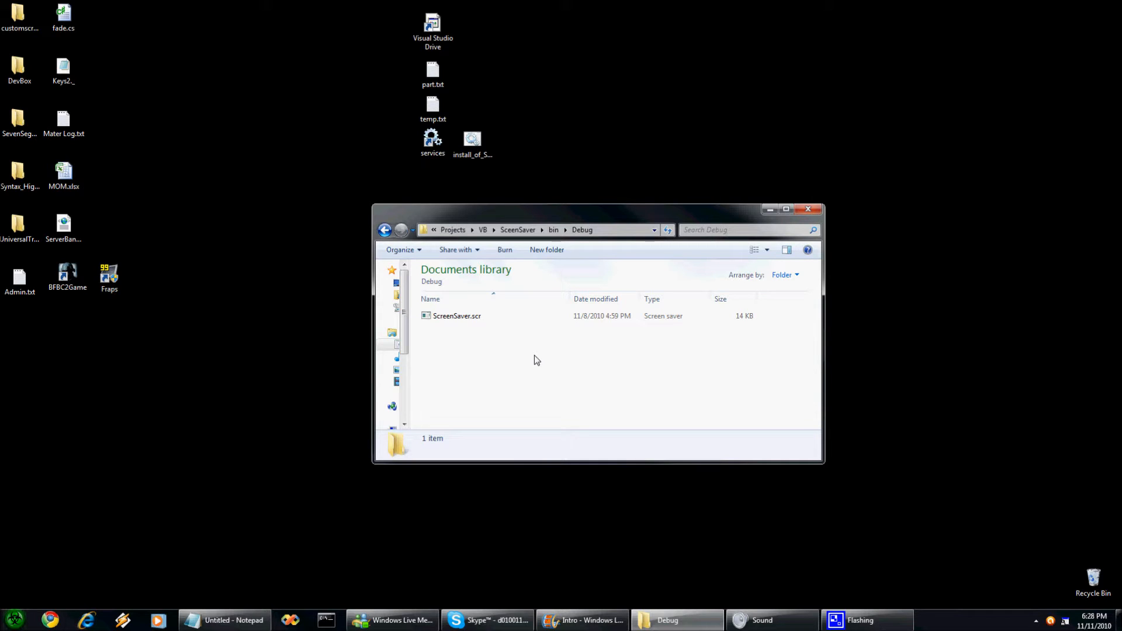
mouse_move(471, 342)
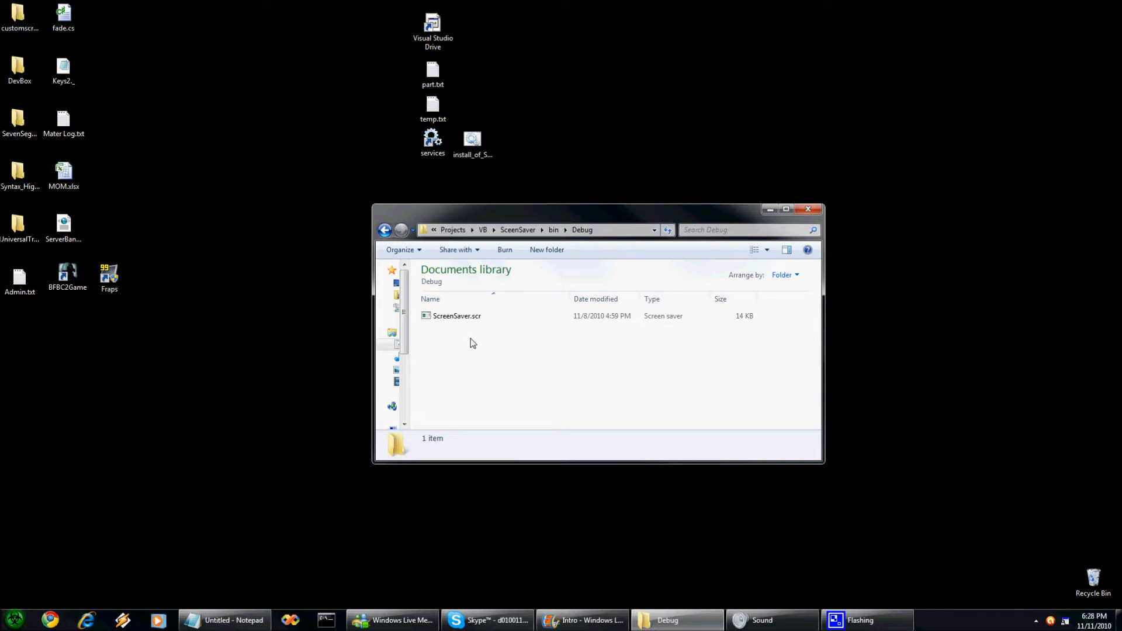
mouse_move(457, 316)
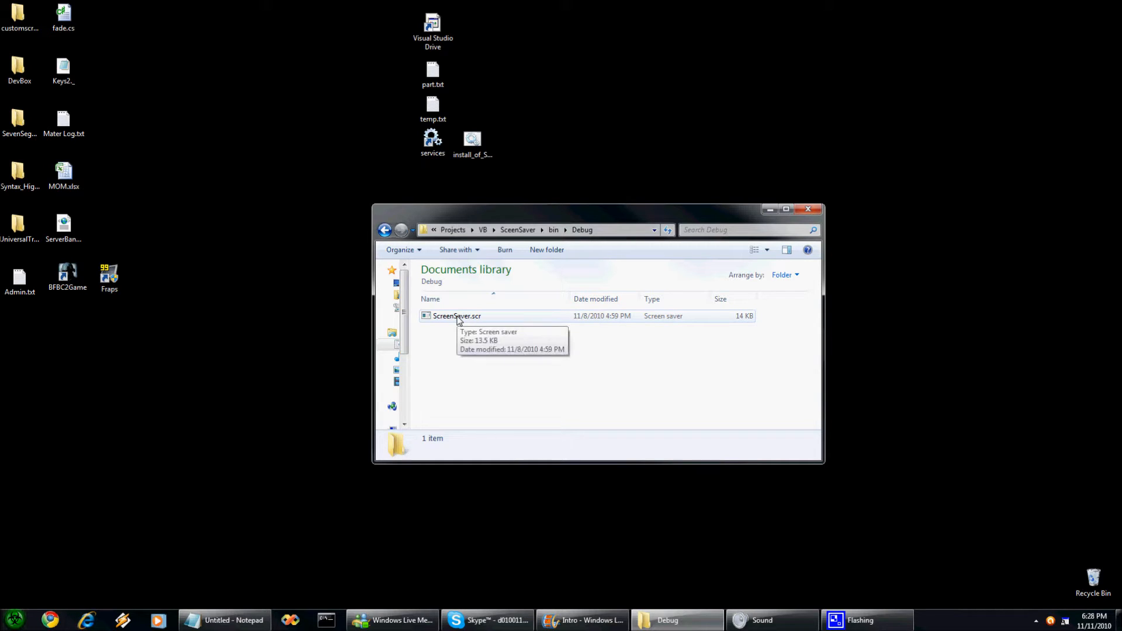
Step: Preview ScreenSaver.scr running, then bring up its configuration dialog
right_click(457, 316)
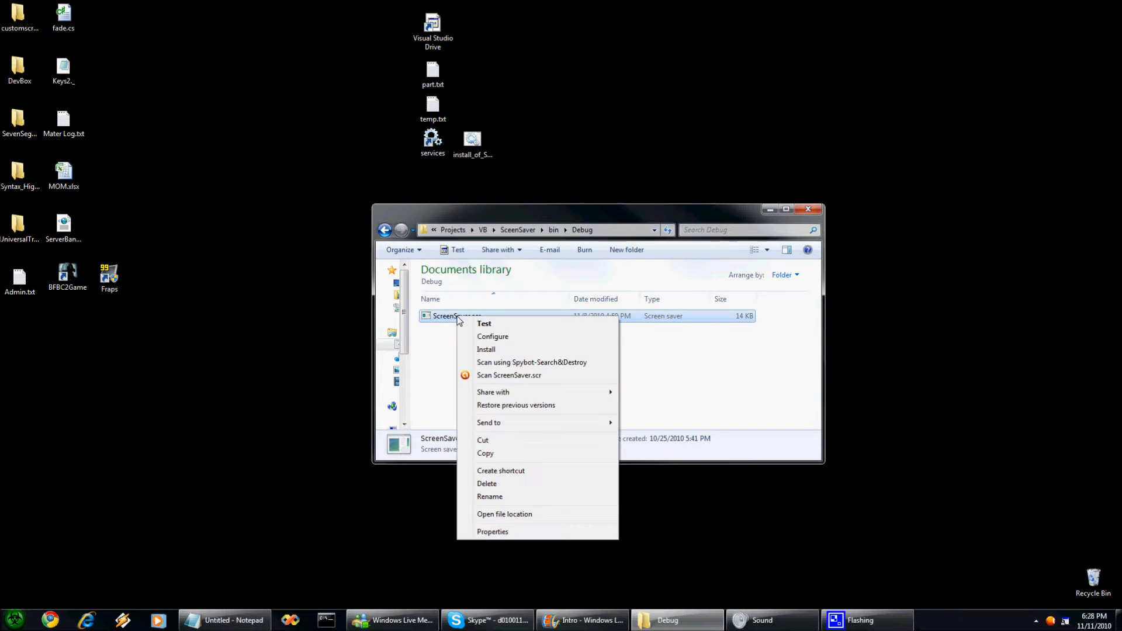
click(476, 331)
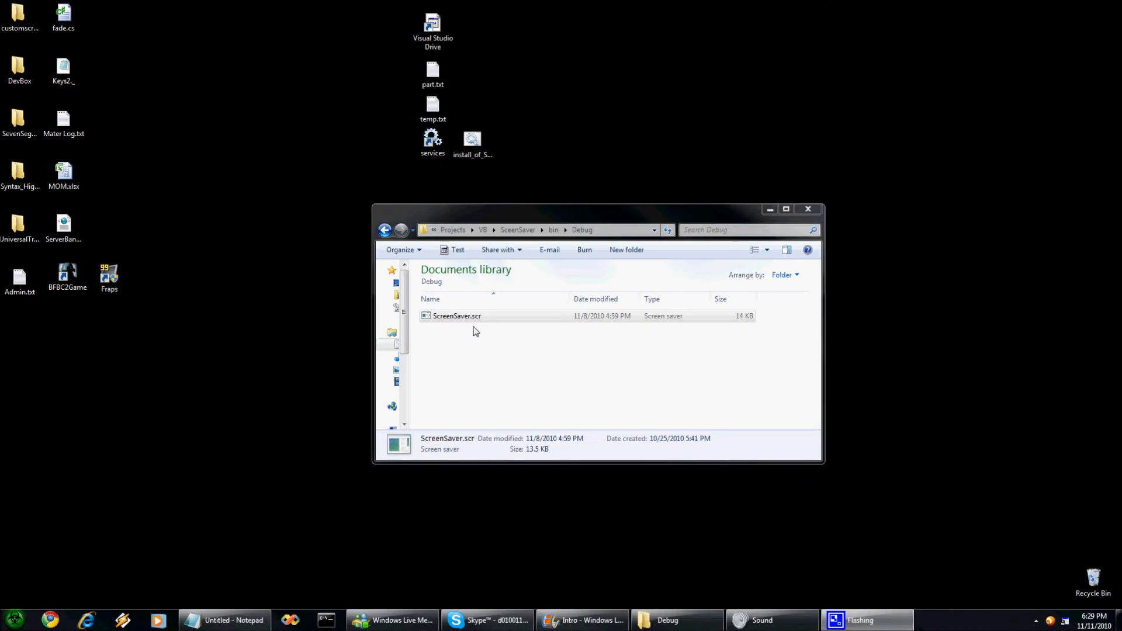
click(457, 315)
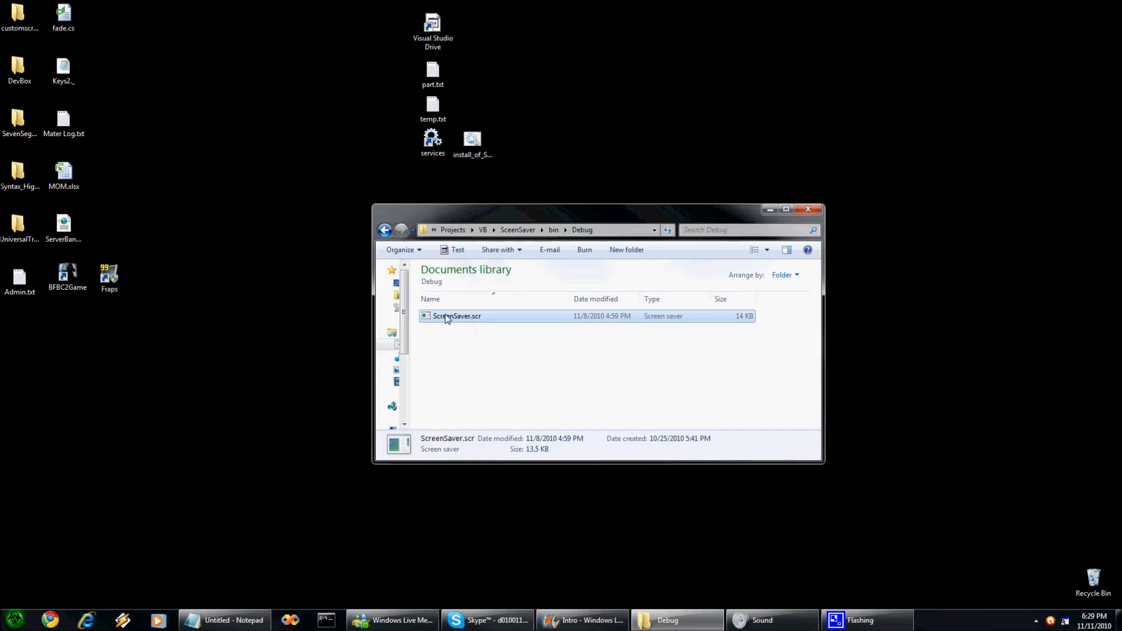
double_click(457, 316)
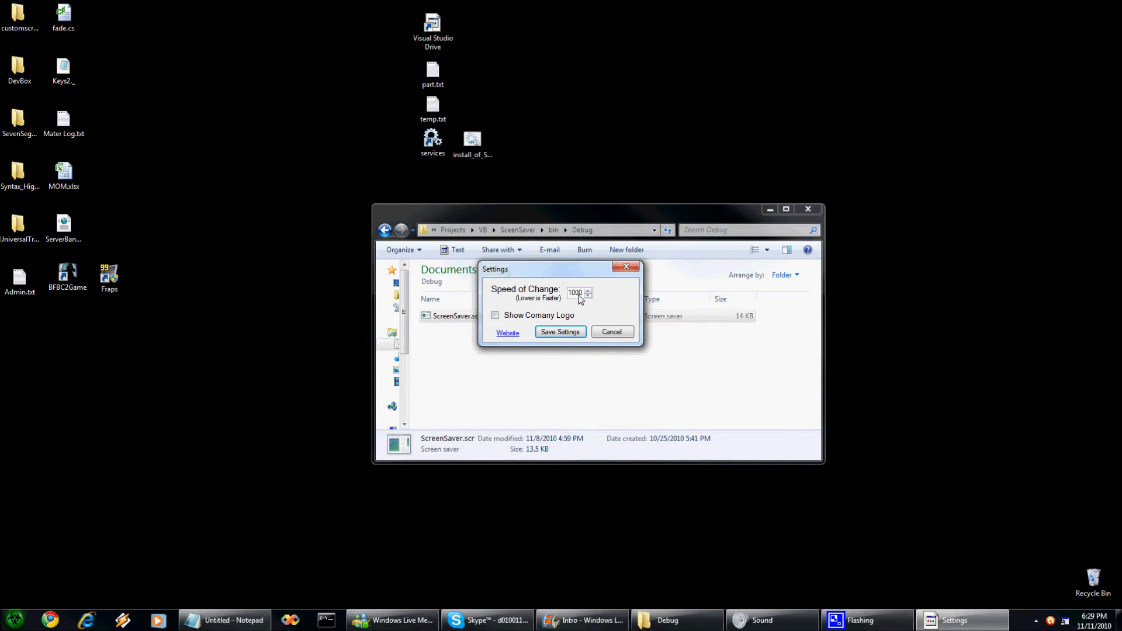
Step: Set Speed of Change to 150 and turn on Show Comany Logo
triple_click(575, 292)
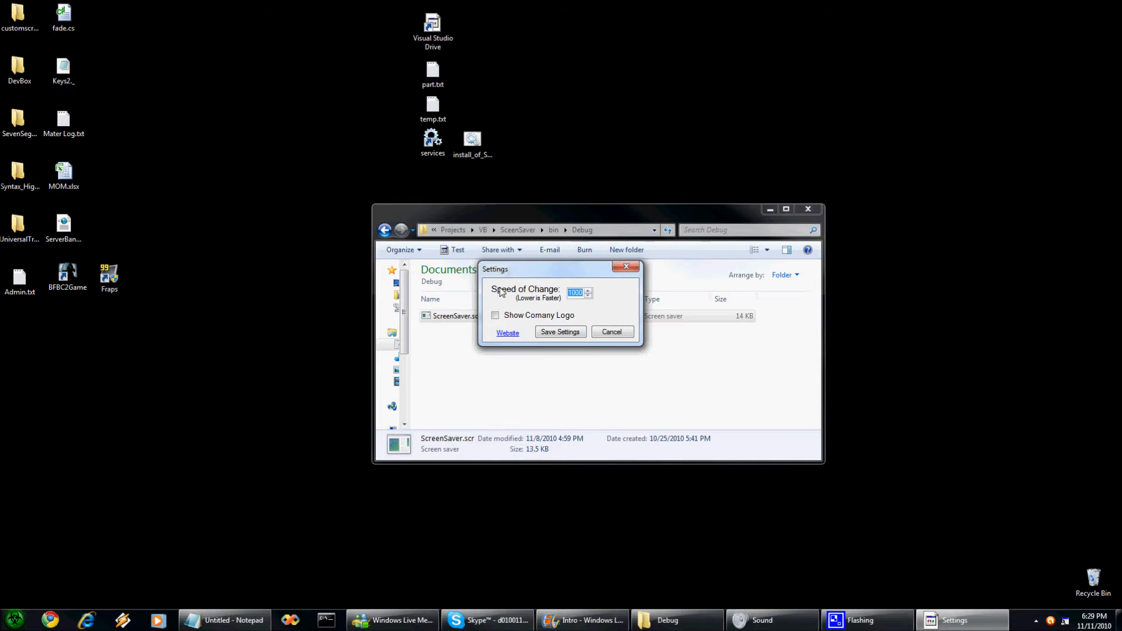
text(150)
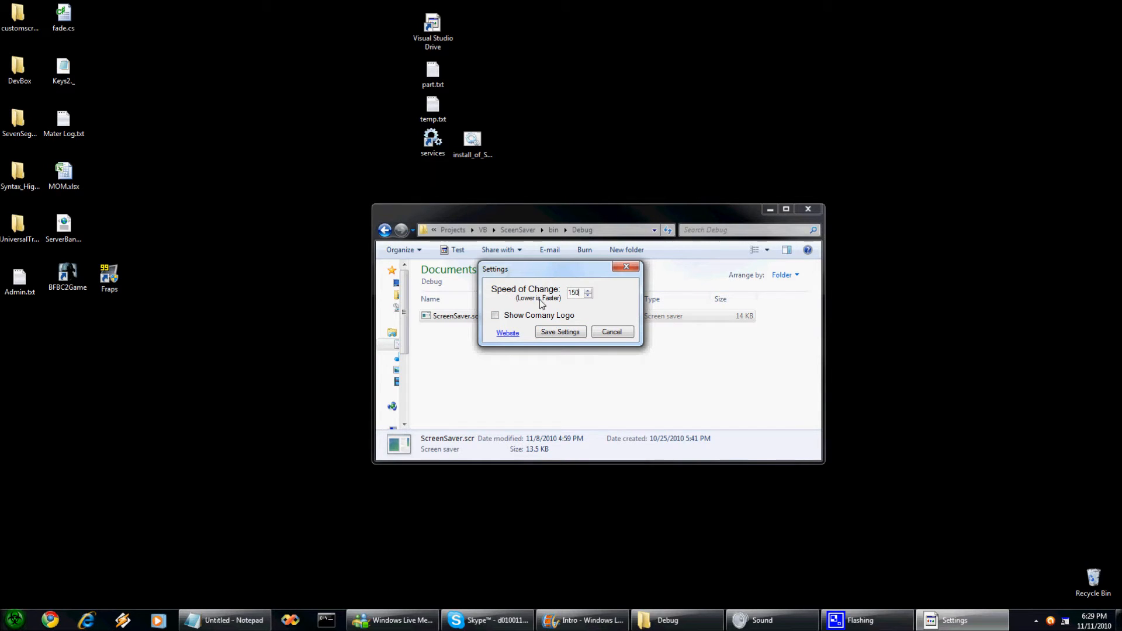
mouse_move(571, 312)
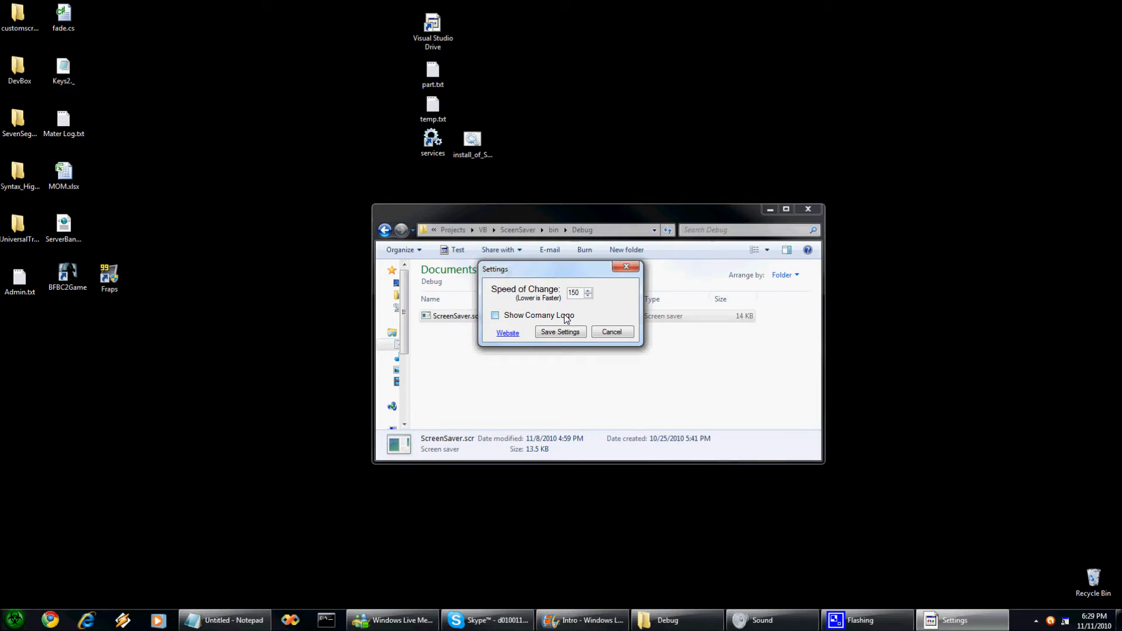
click(494, 315)
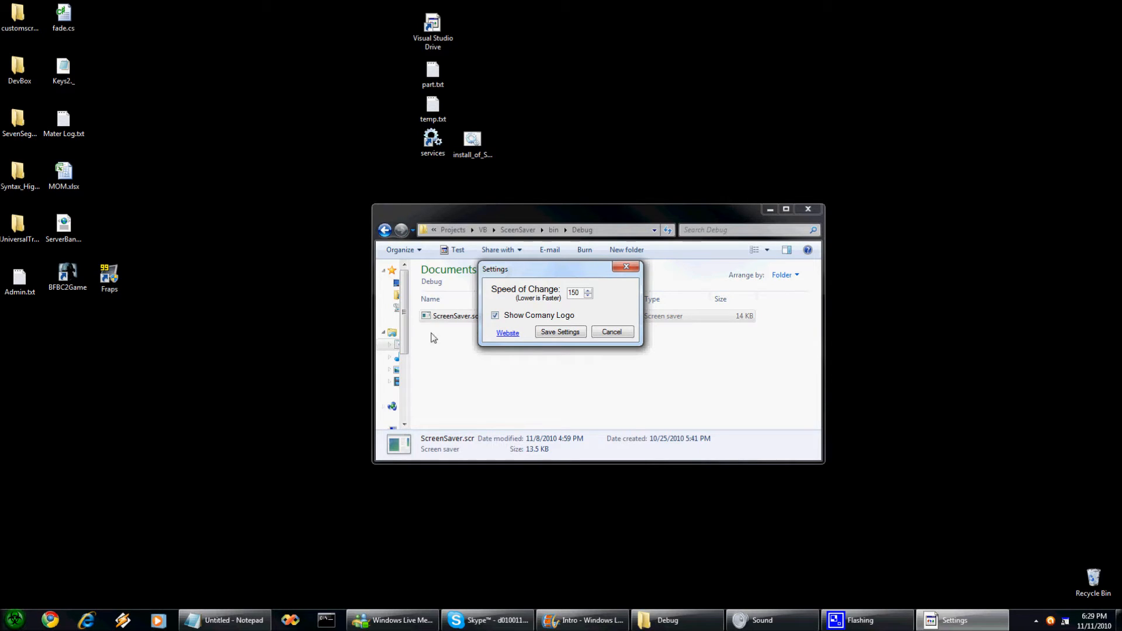
mouse_move(537, 346)
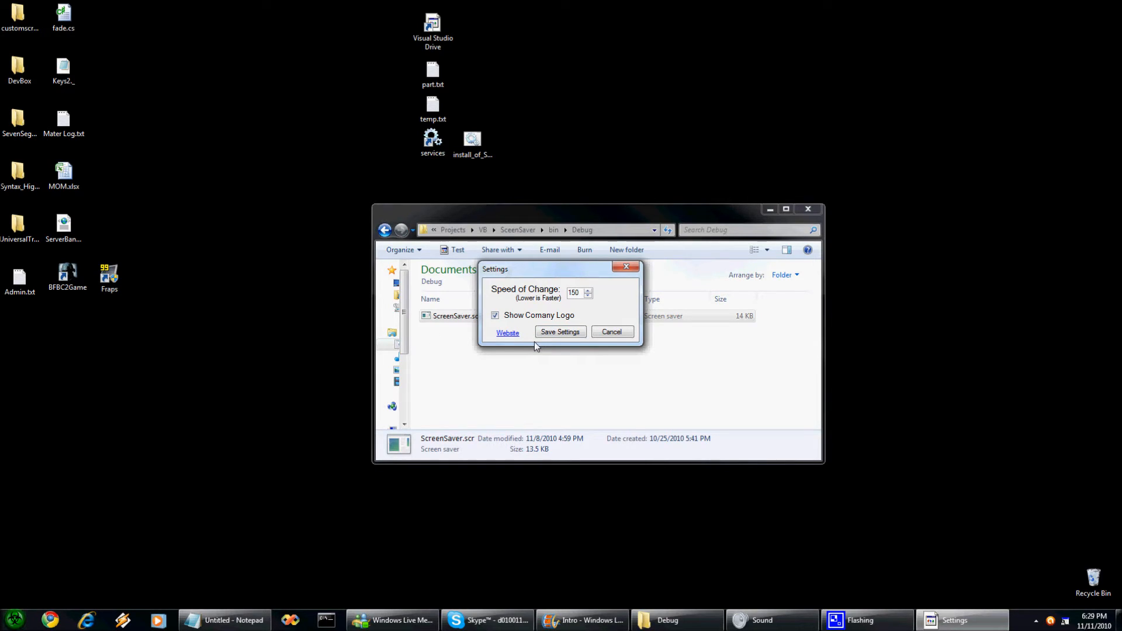
mouse_move(506, 334)
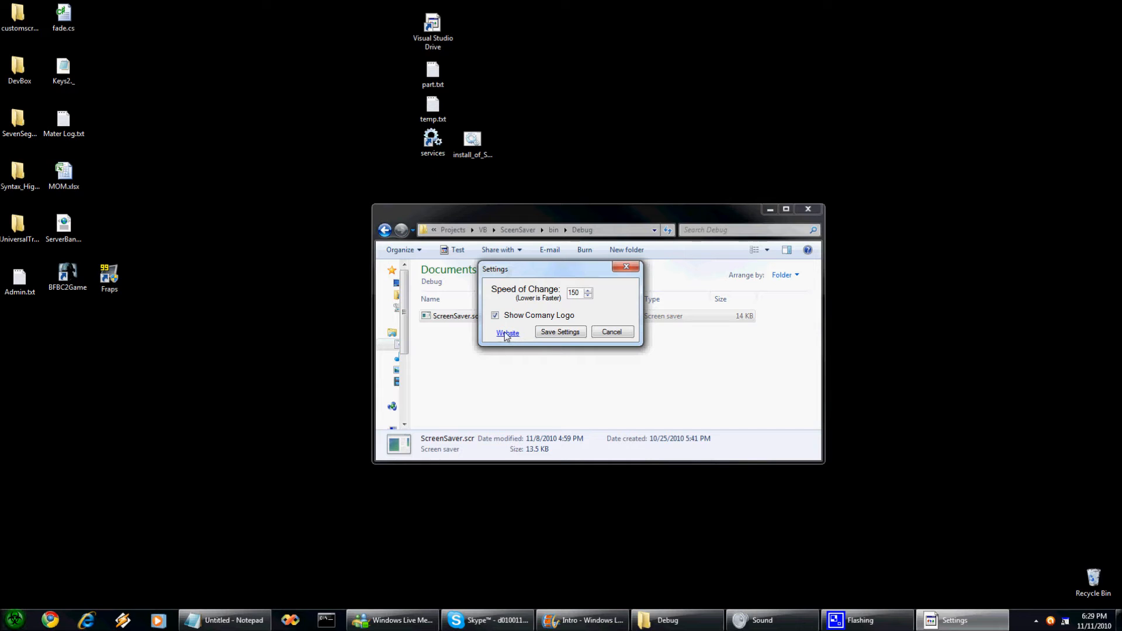
click(507, 333)
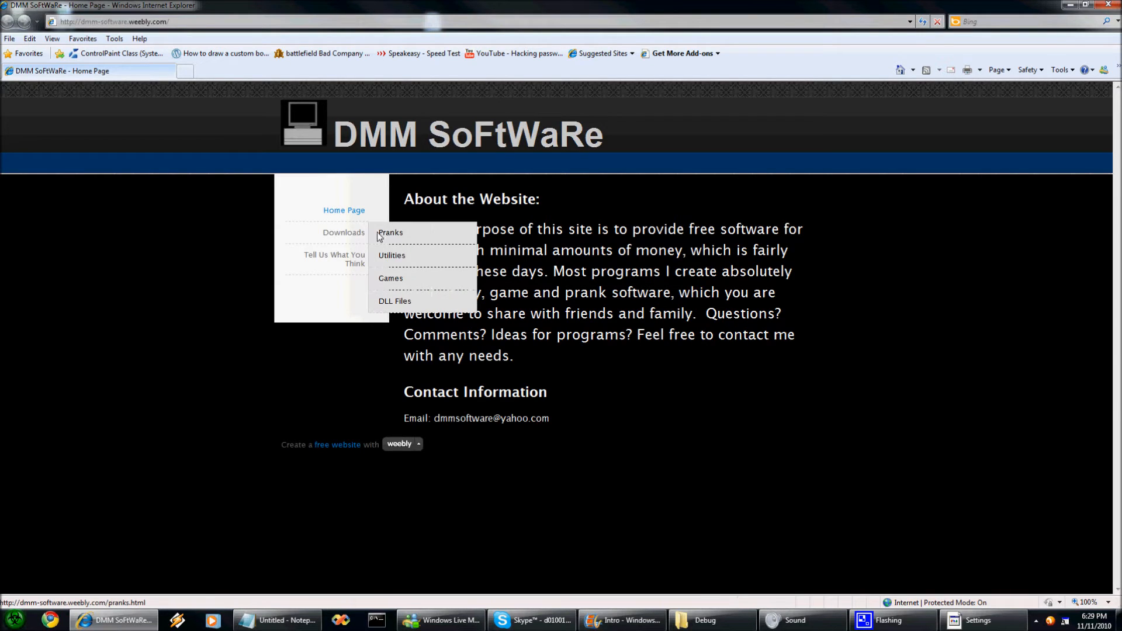
mouse_move(395, 302)
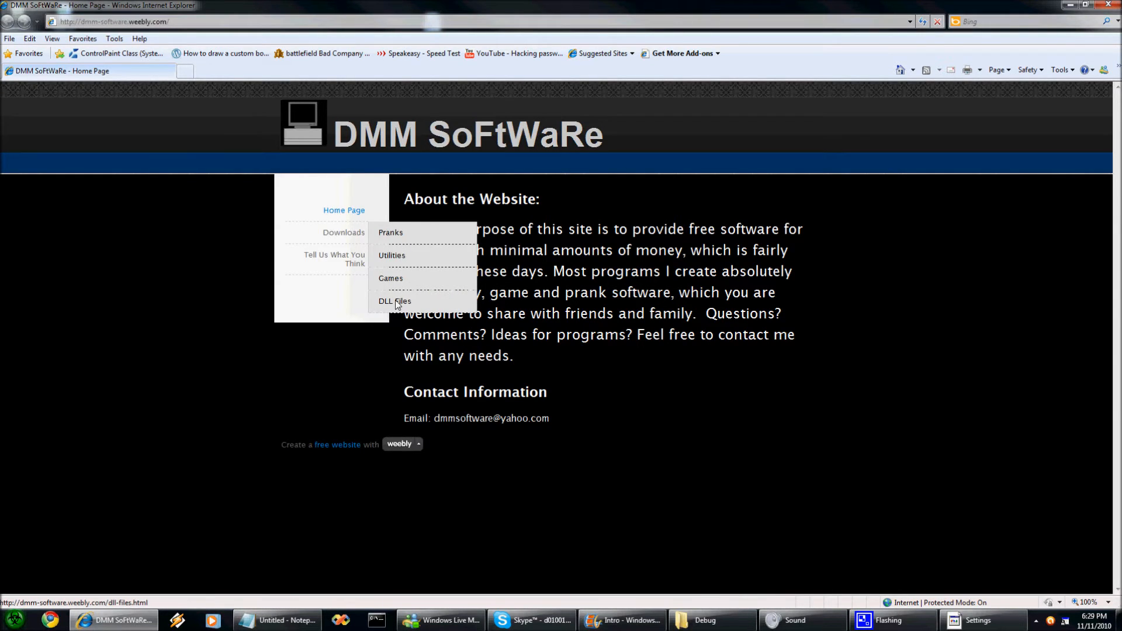
mouse_move(378, 306)
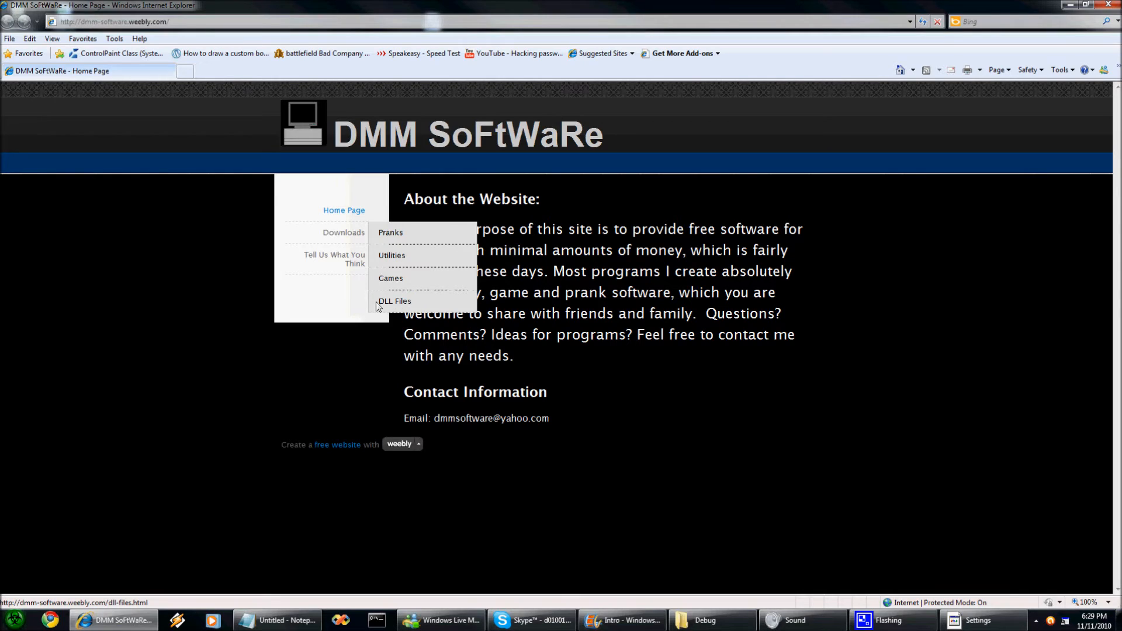
mouse_move(401, 304)
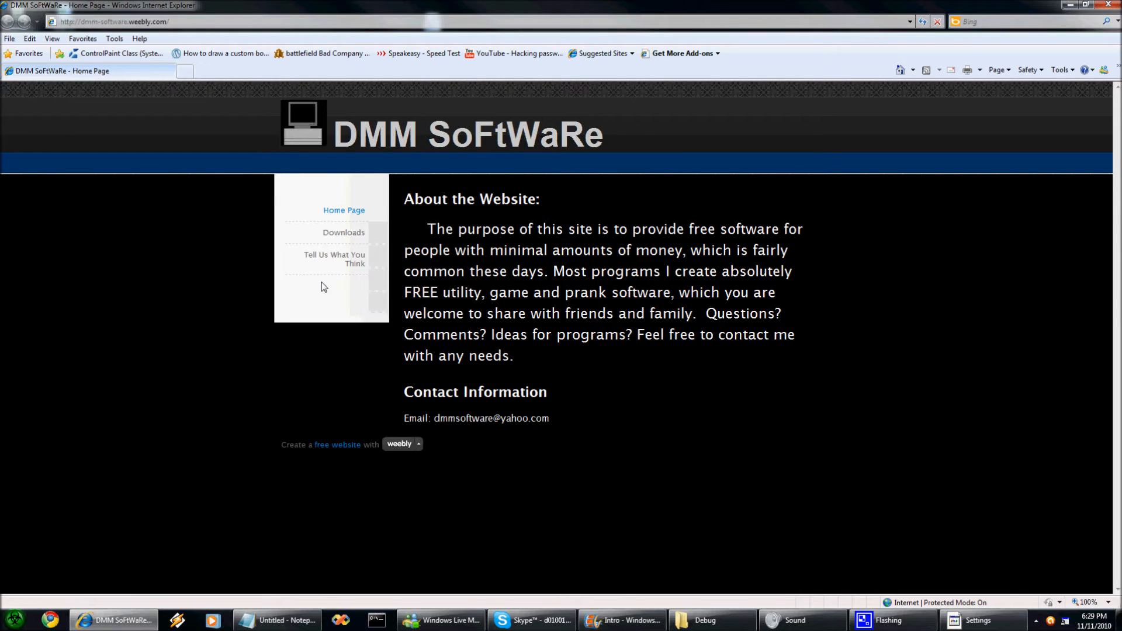
click(334, 260)
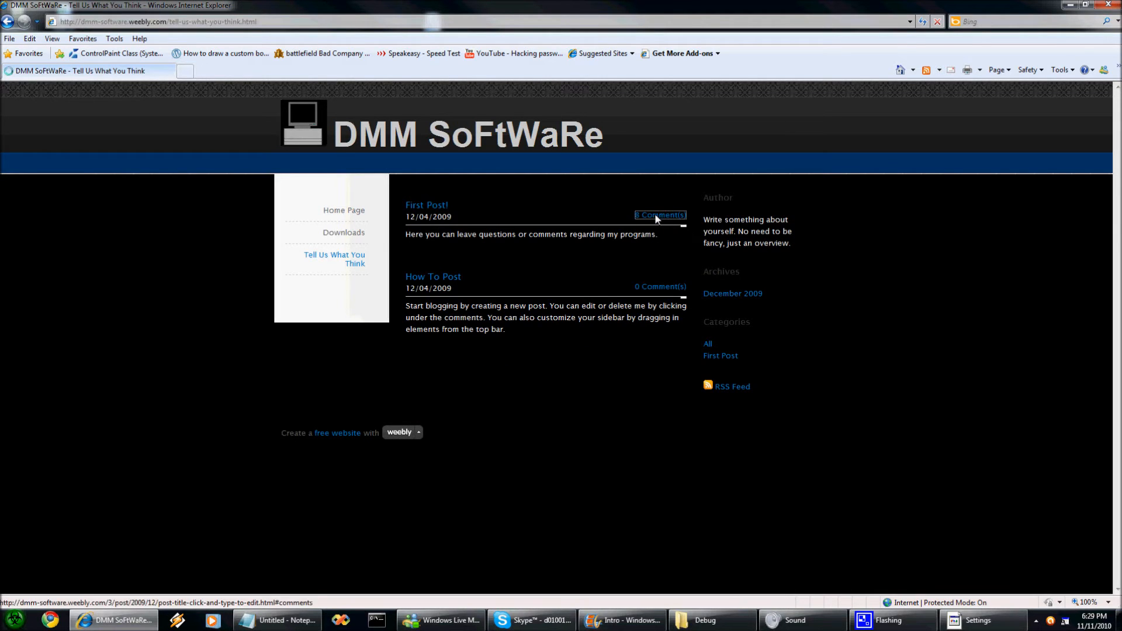
click(659, 215)
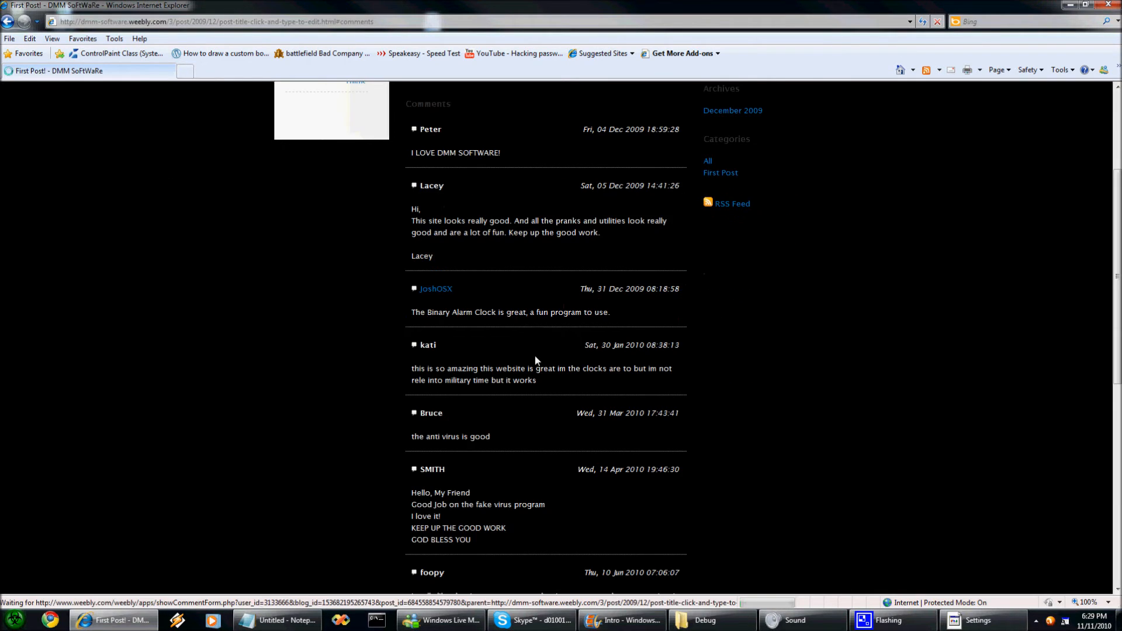
scroll(down, 3)
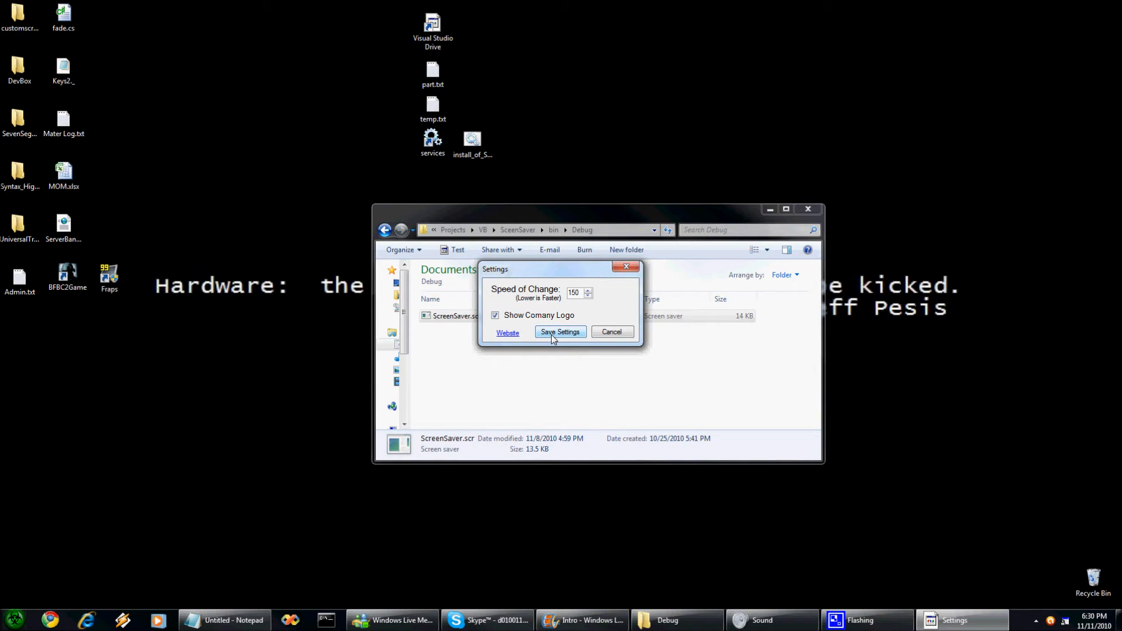
Step: Show the context menu for ScreenSaver.scr in the Debug folder with Test, Configure and Install
click(560, 331)
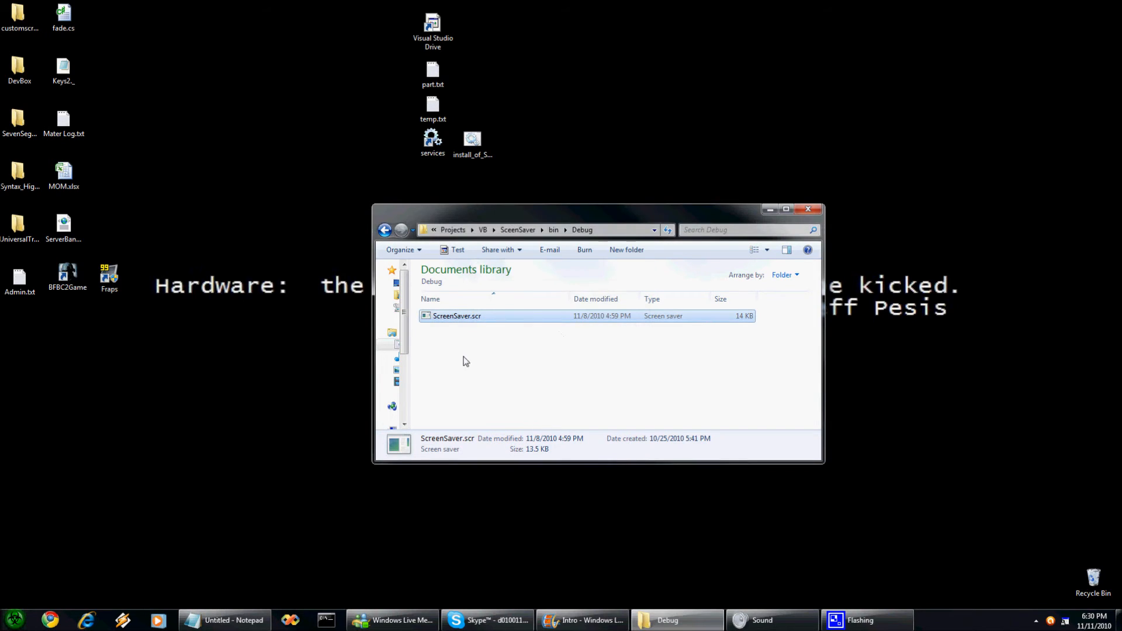
mouse_move(457, 320)
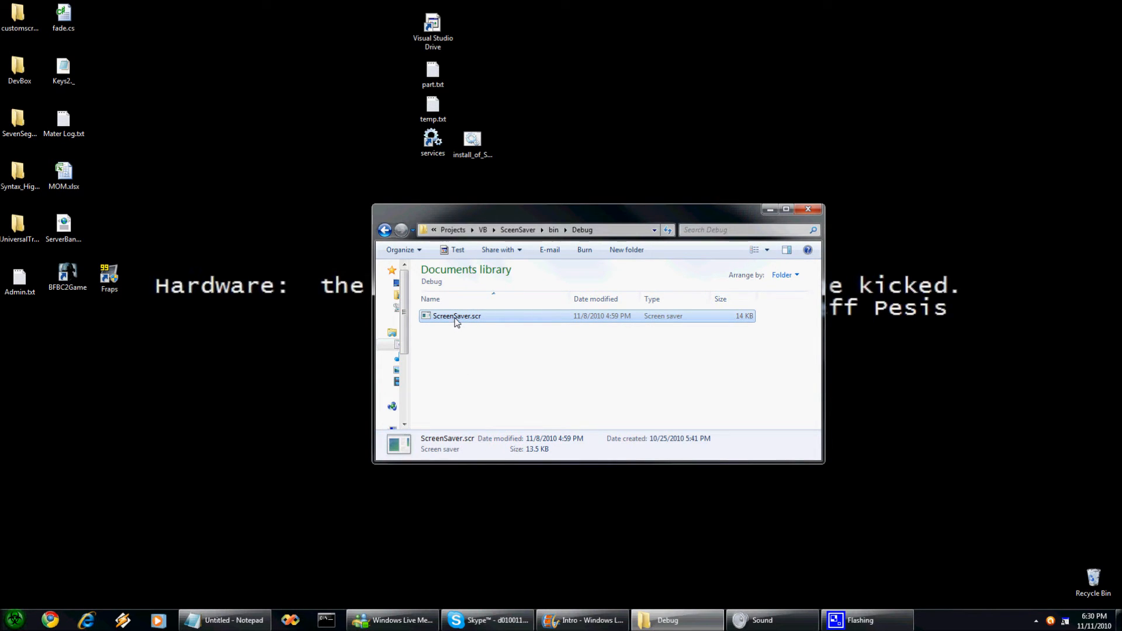
right_click(457, 316)
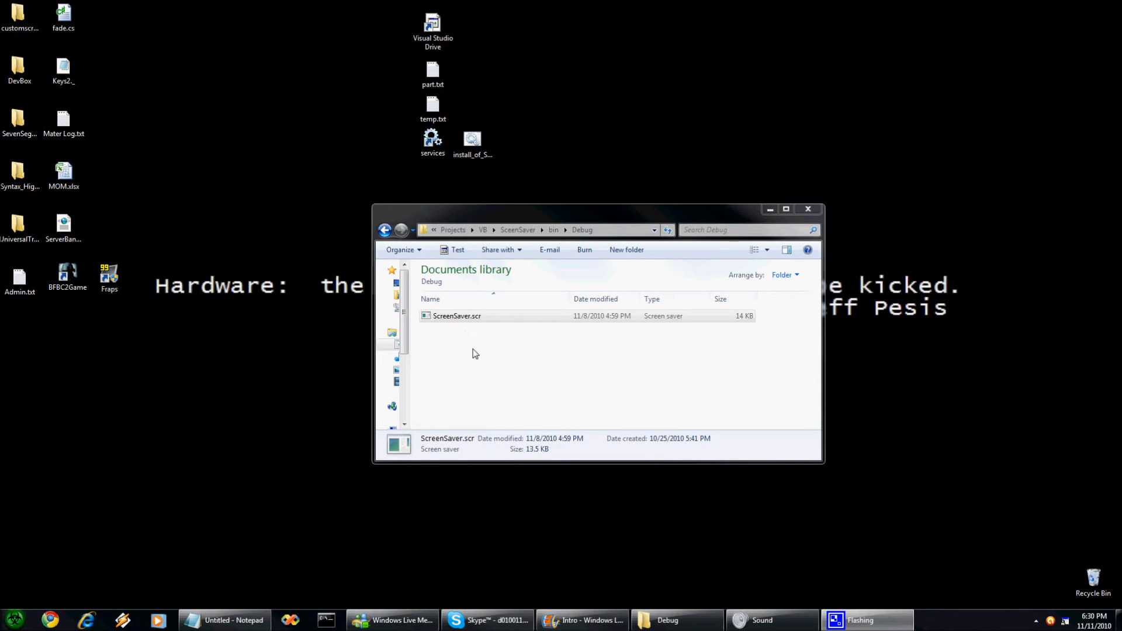
click(505, 408)
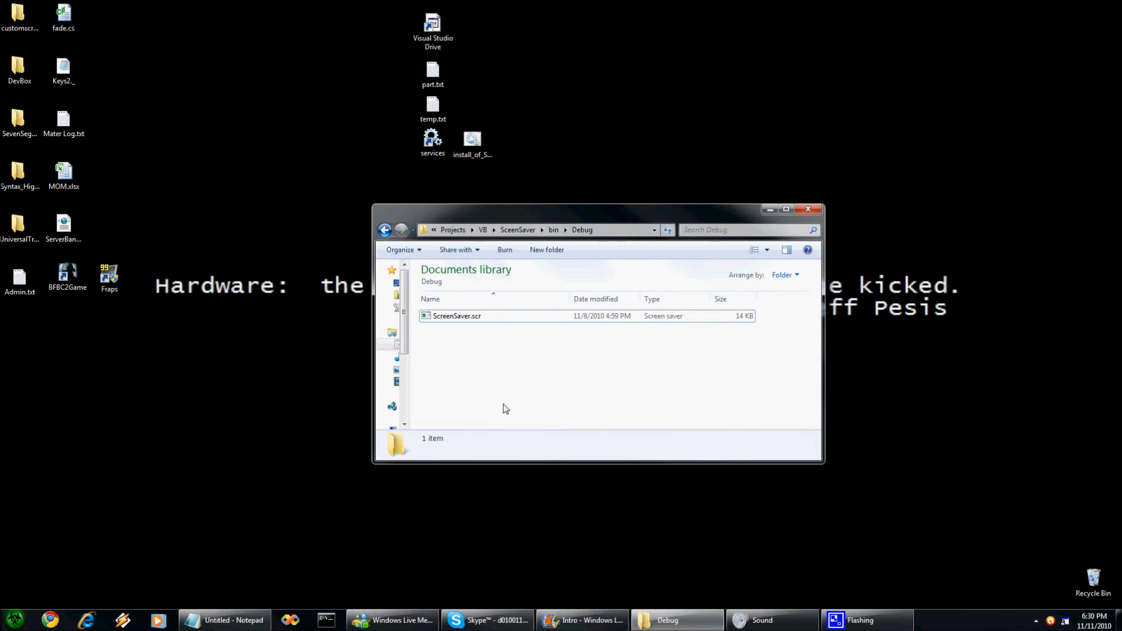
mouse_move(498, 403)
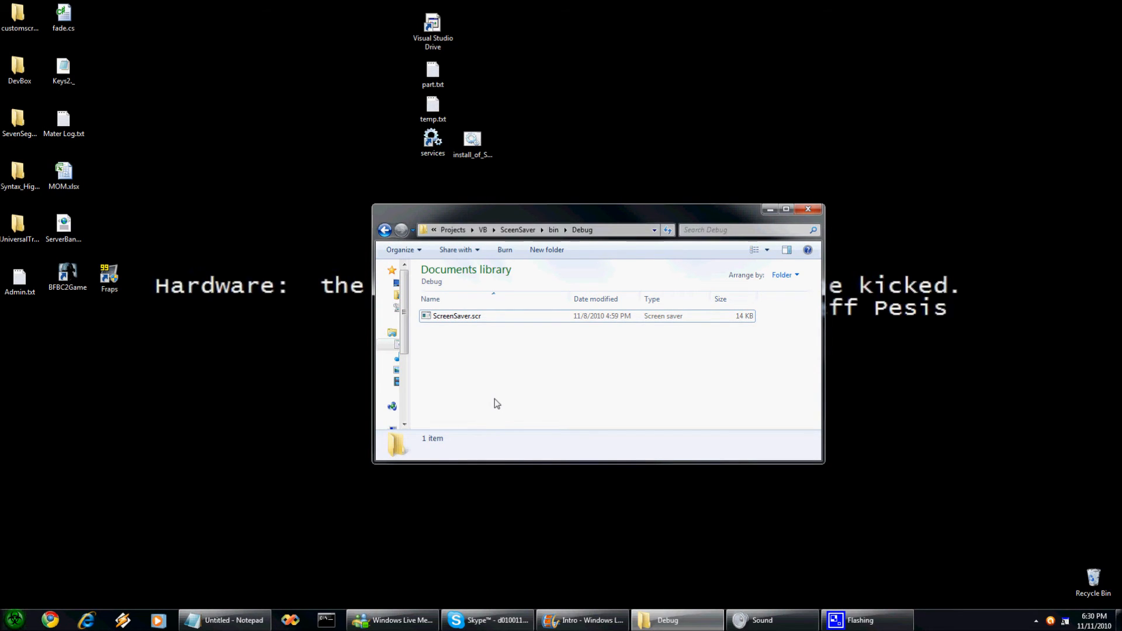
mouse_move(471, 384)
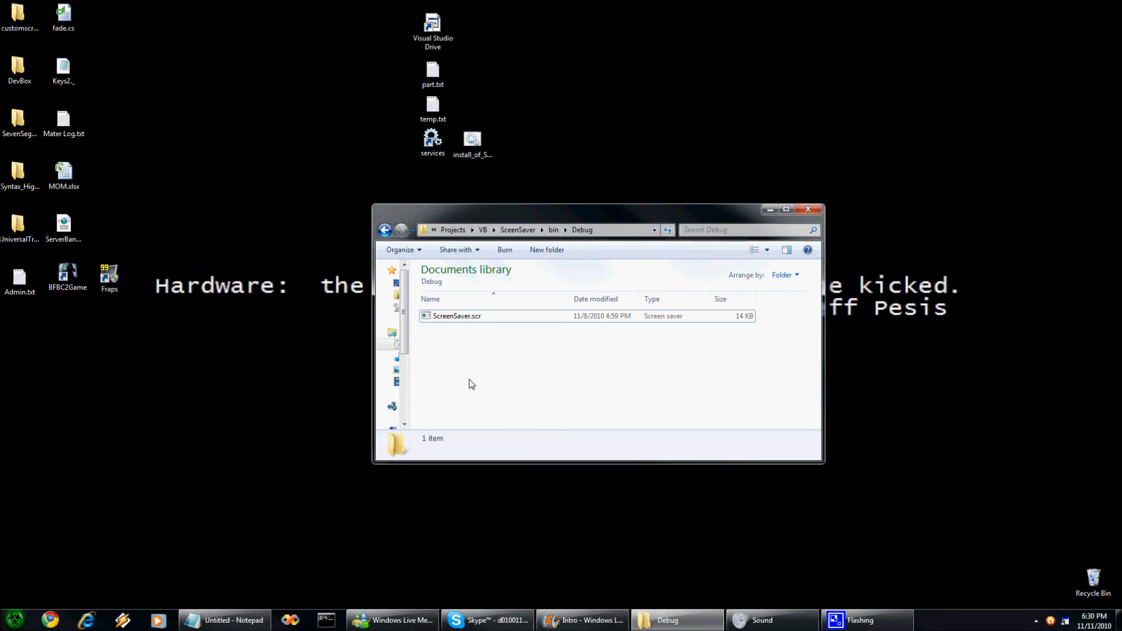
right_click(457, 316)
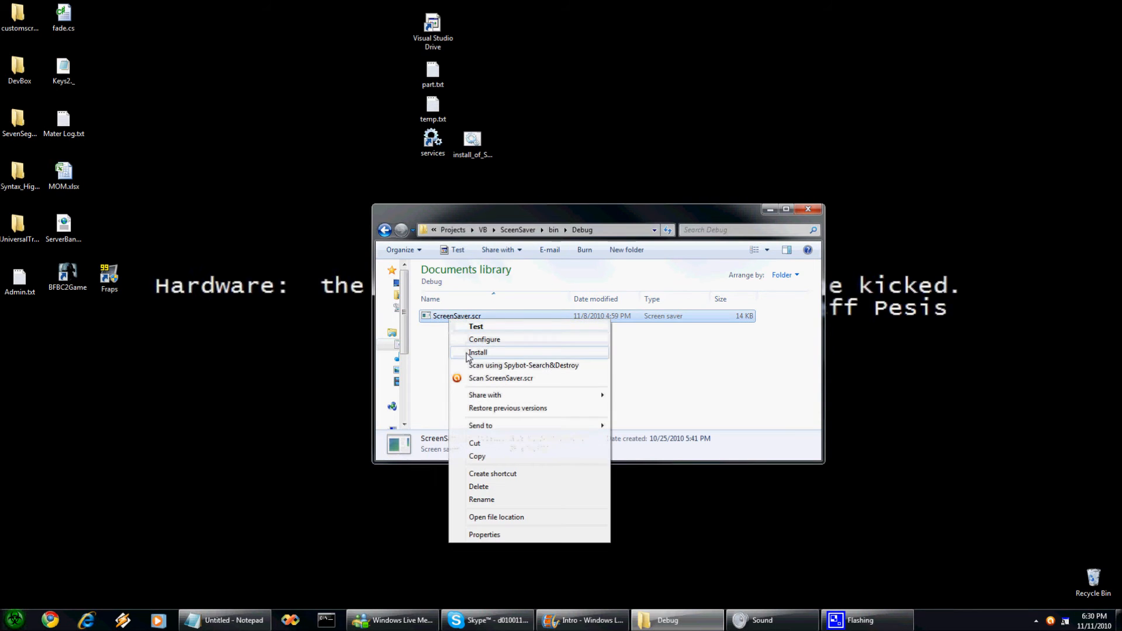
Step: Install ScreenSaver.scr so ScreenSaver is selected in Windows Screen Saver Settings with a 15-minute wait
click(484, 339)
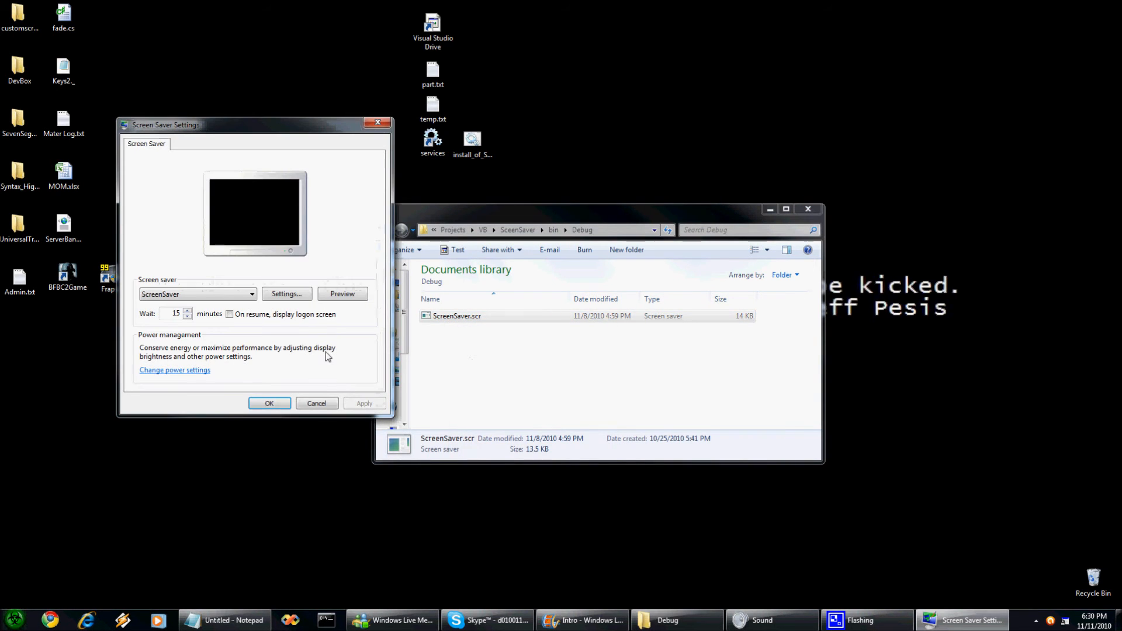
click(471, 394)
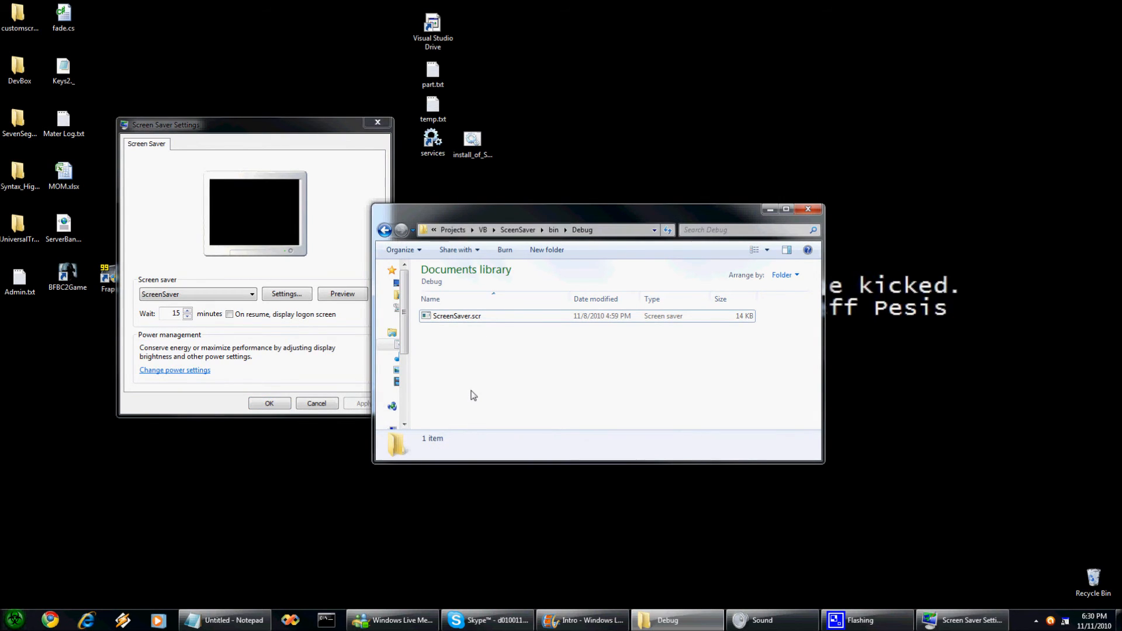
mouse_move(471, 370)
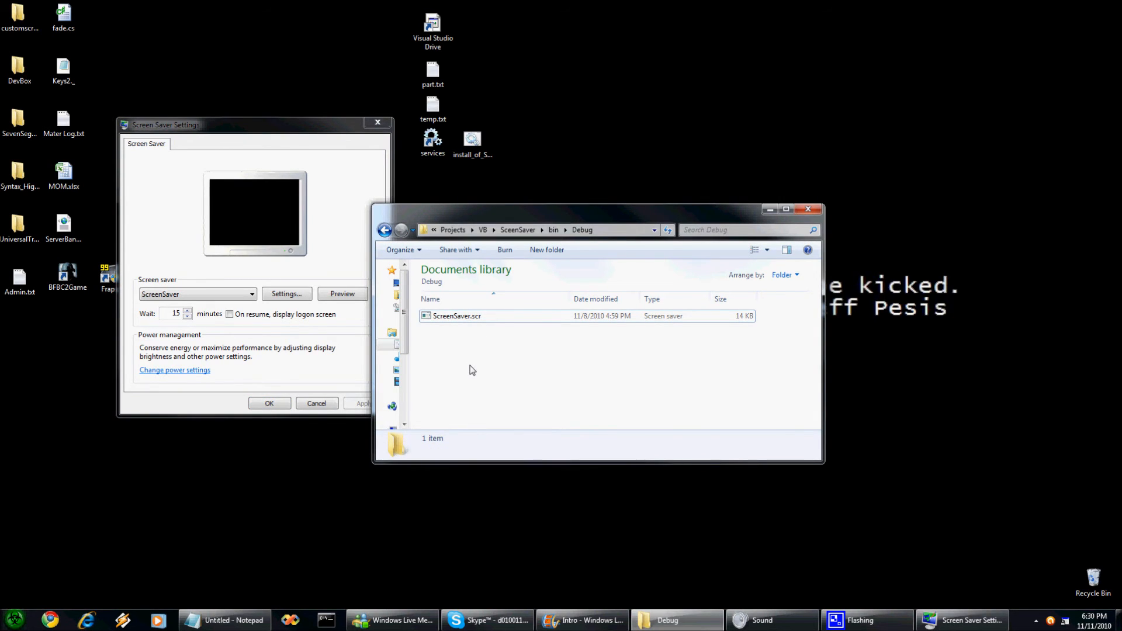
mouse_move(464, 353)
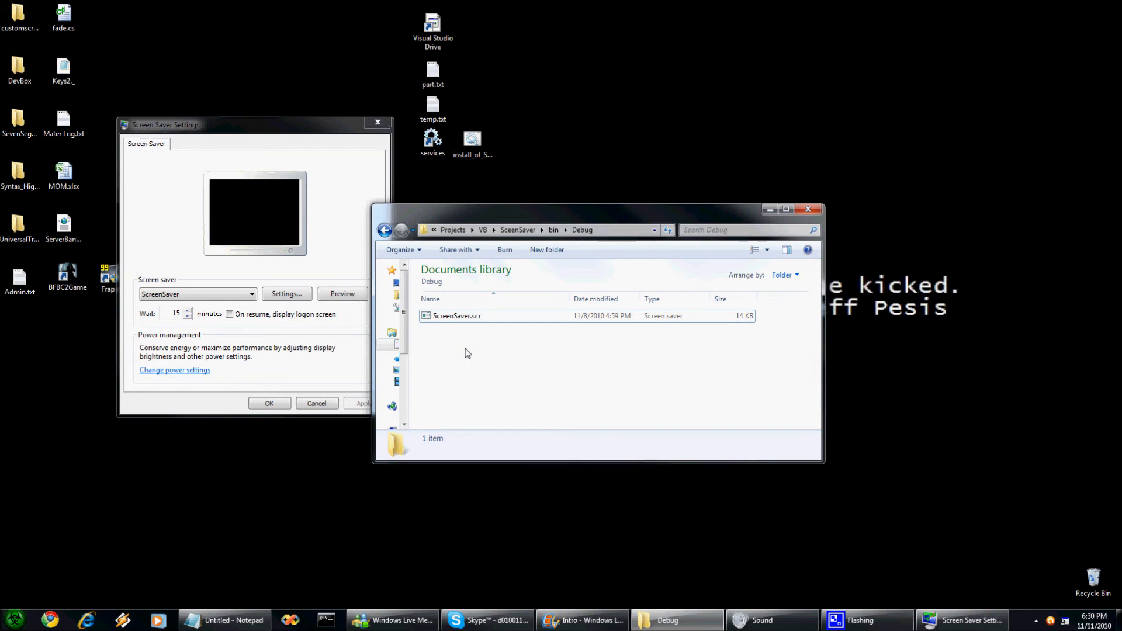
right_click(457, 316)
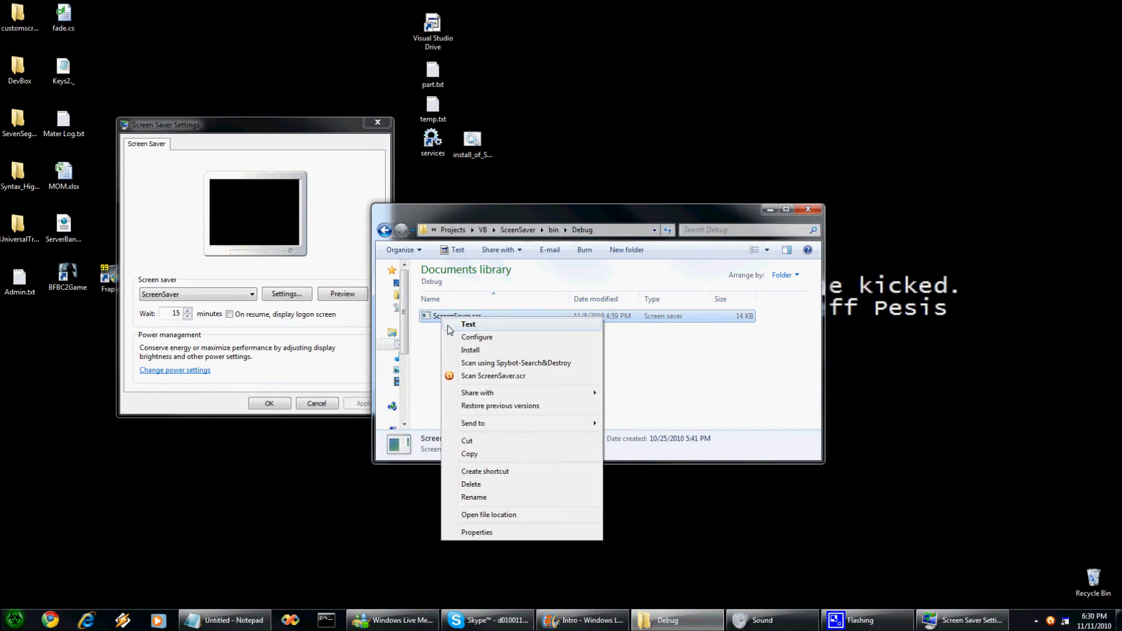
mouse_move(467, 323)
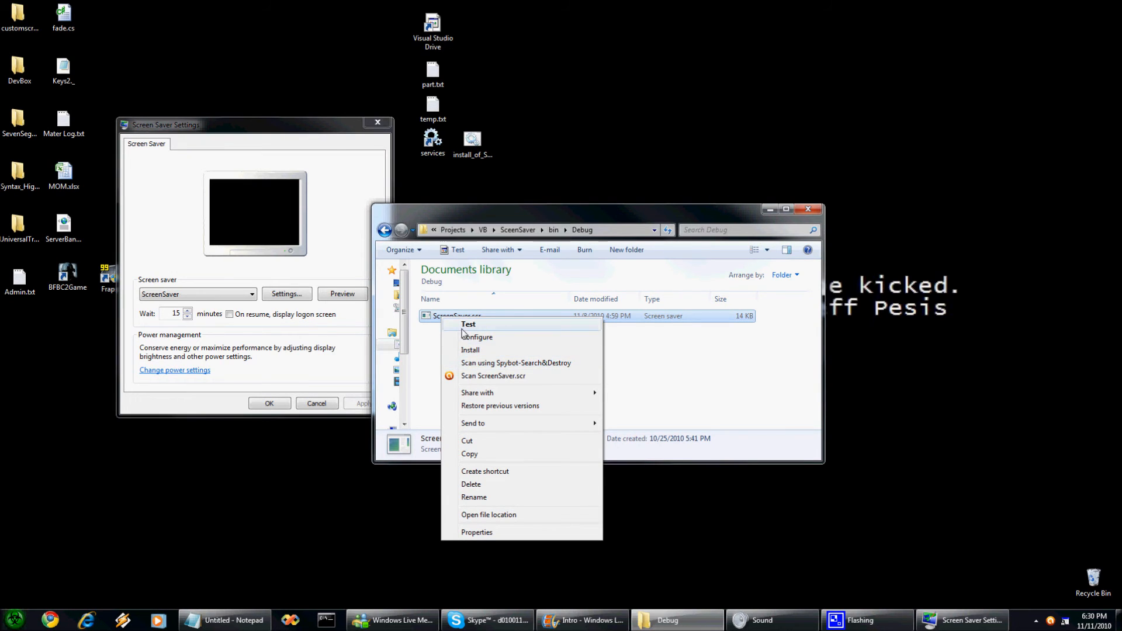
mouse_move(454, 334)
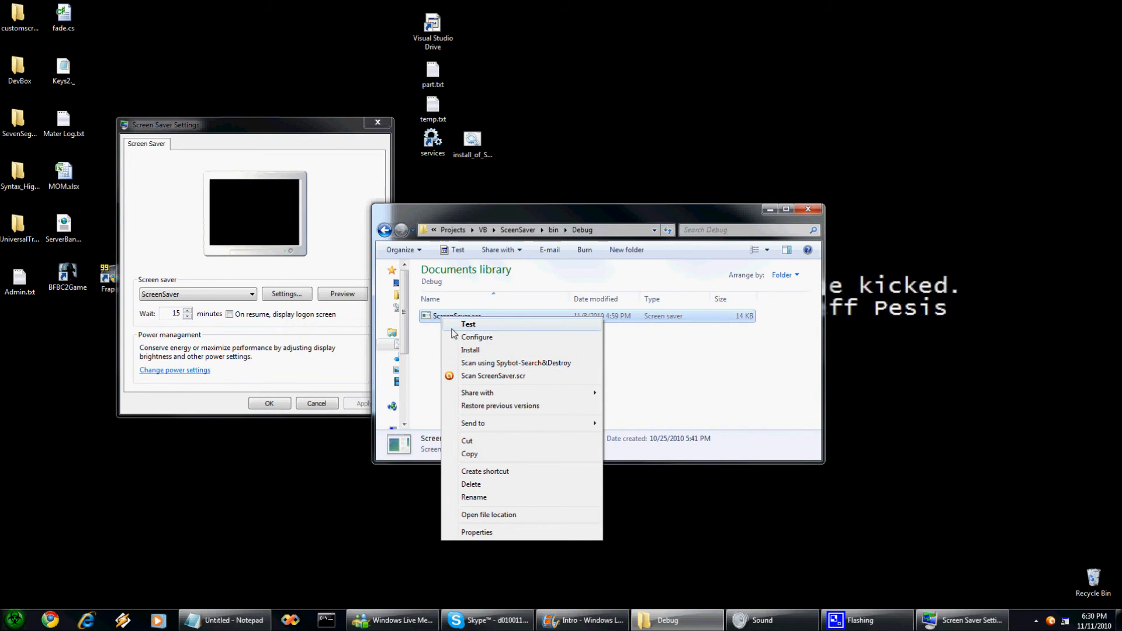
click(331, 330)
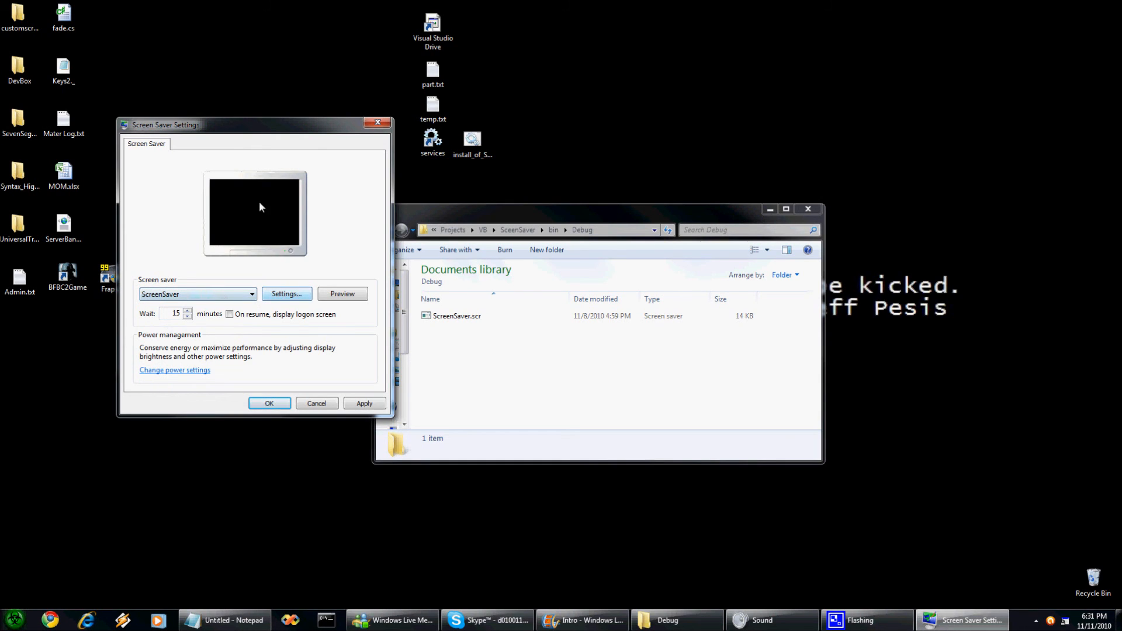
Step: Turn off Show Comany Logo, save the options, and cancel out of Screen Saver Settings
click(286, 294)
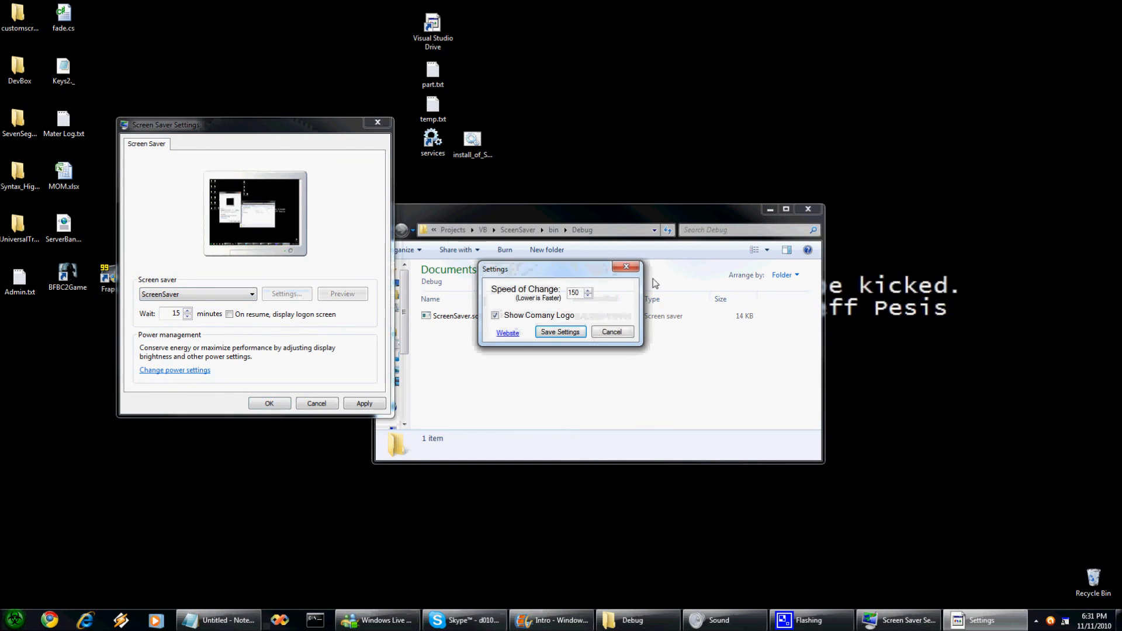
click(496, 314)
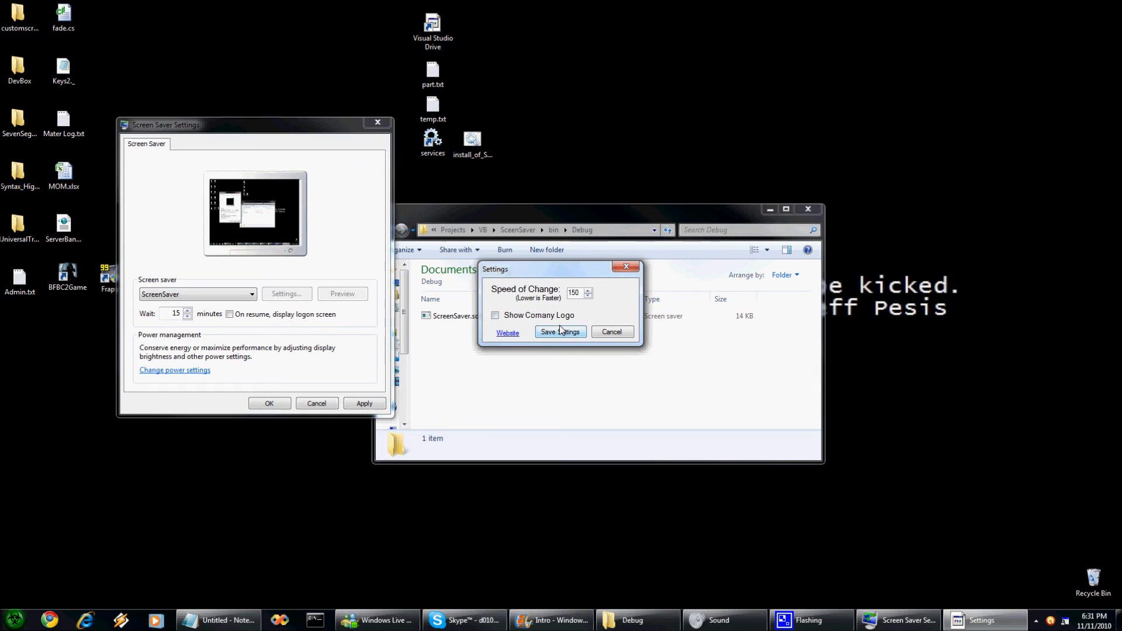
click(560, 330)
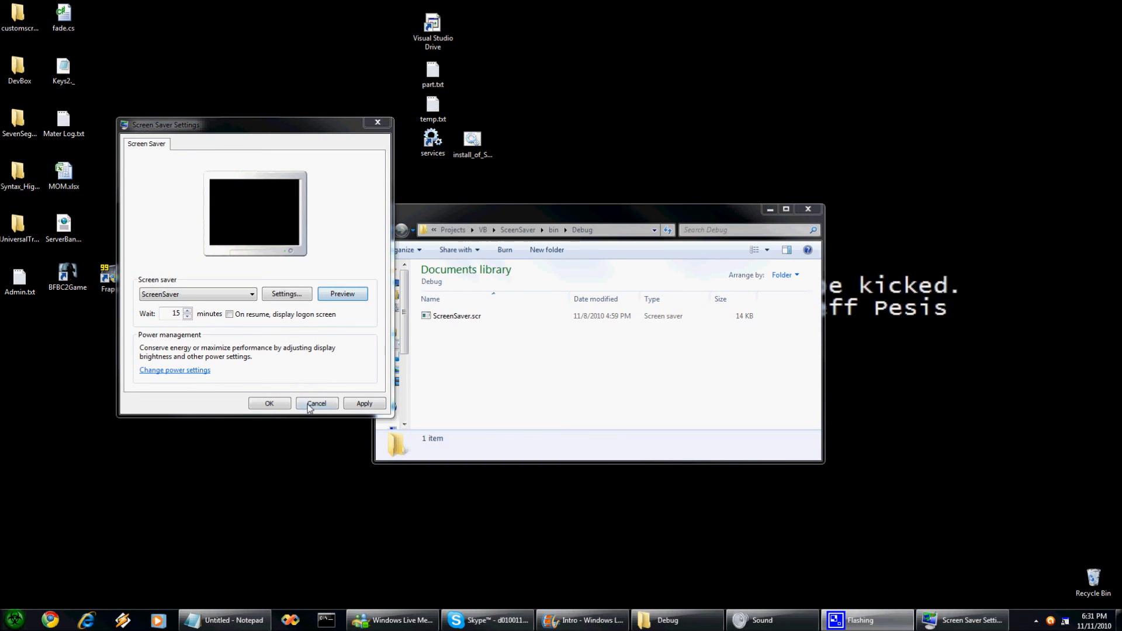
click(317, 403)
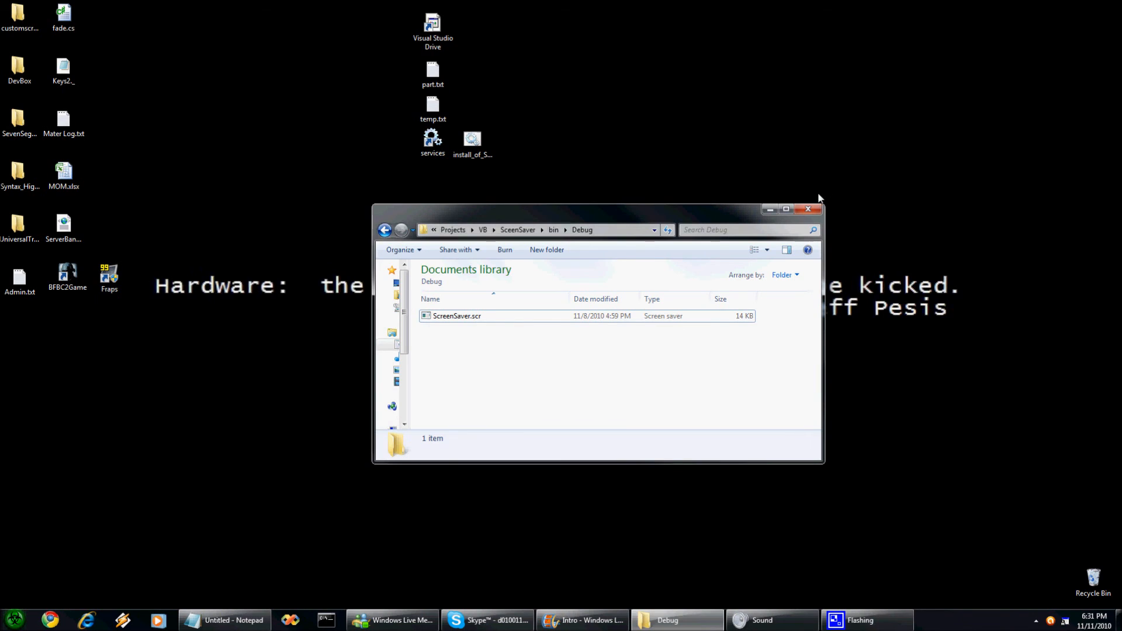
Step: Close the Debug folder window, leaving only the desktop
click(807, 209)
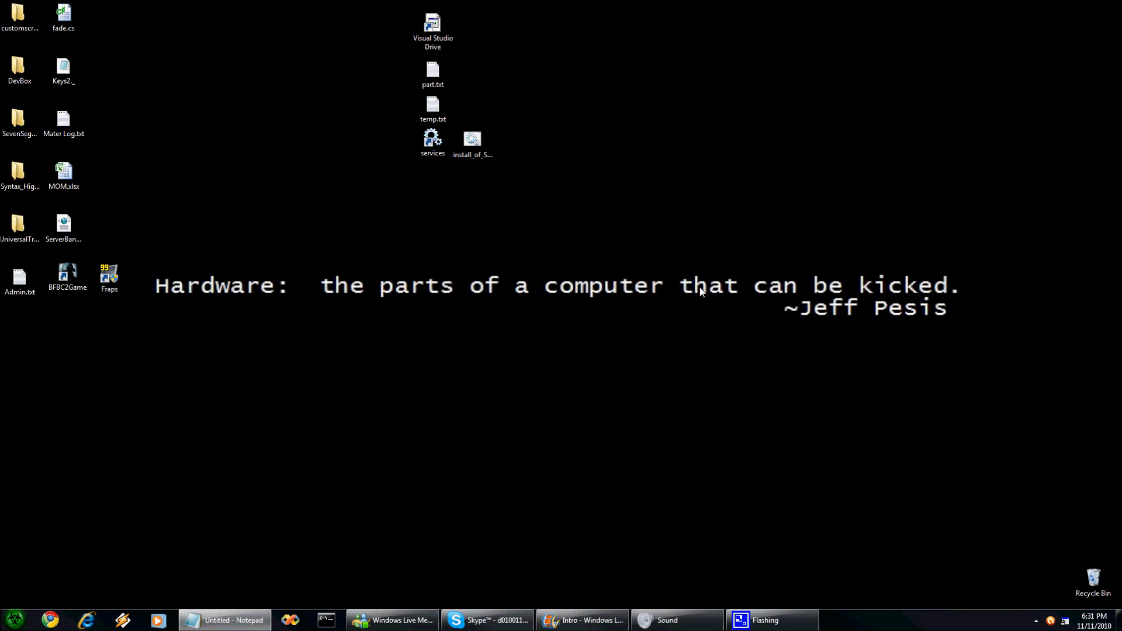
mouse_move(661, 387)
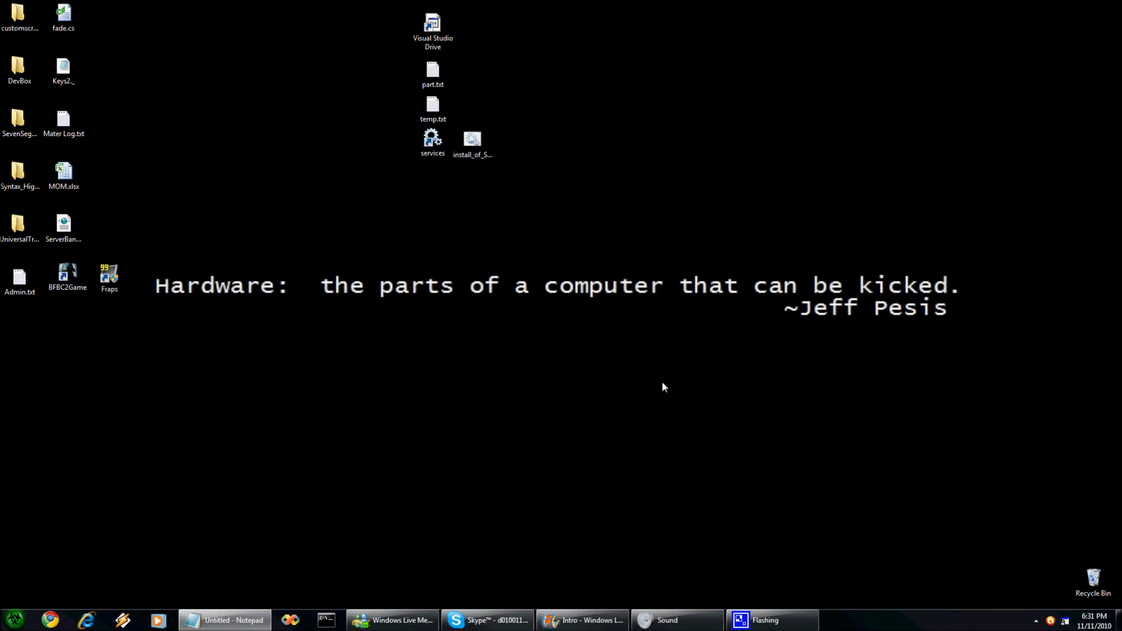
mouse_move(640, 518)
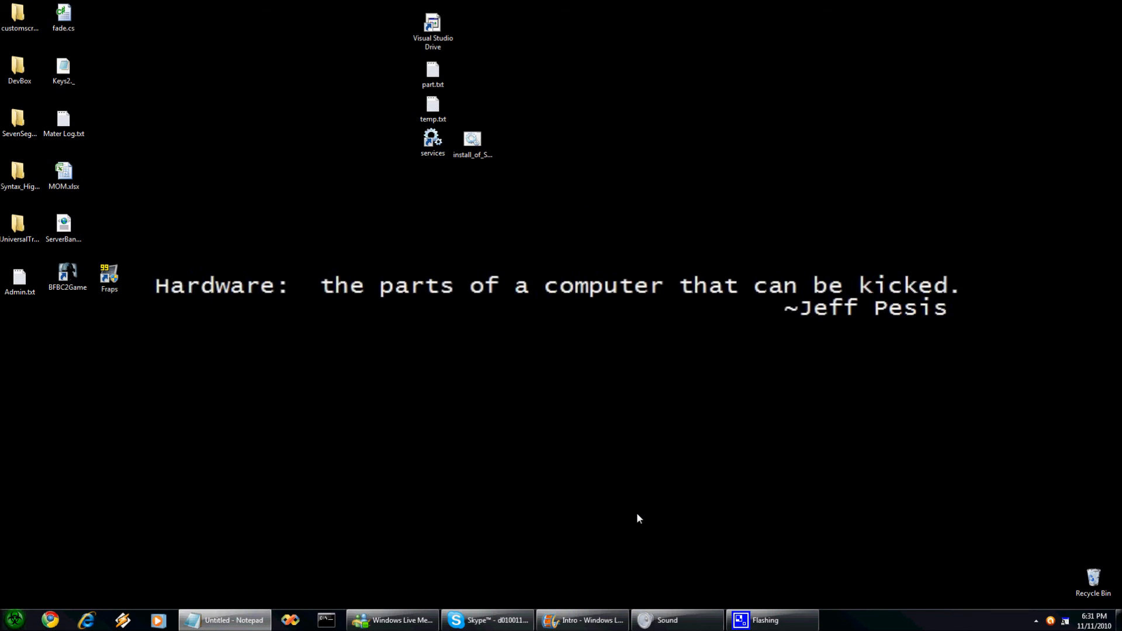